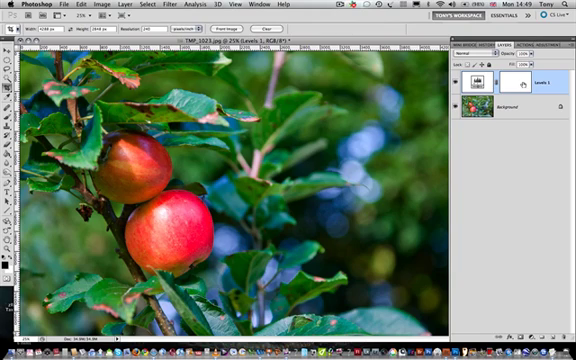
mouse_move(511, 72)
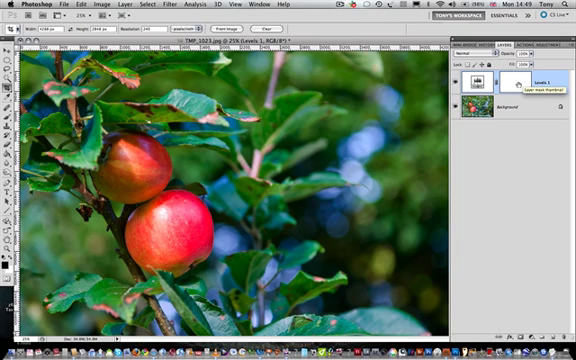